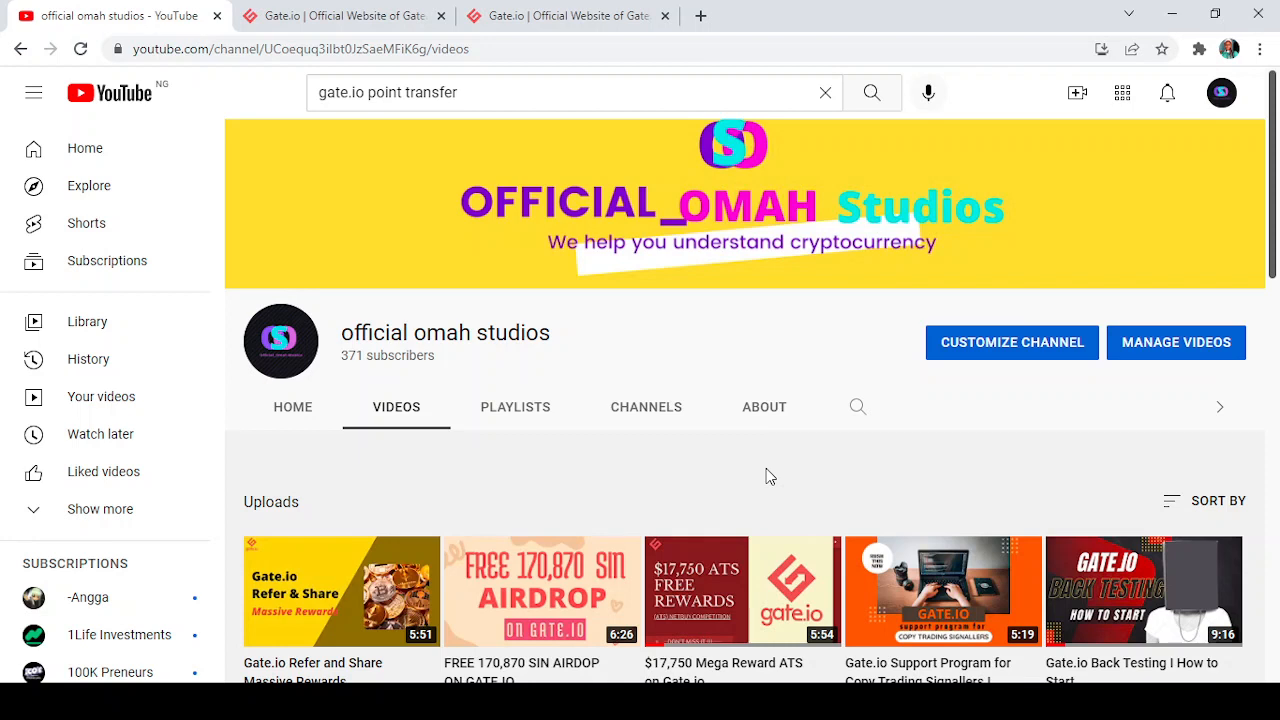
Step: Switch from the YouTube channel to the logged-in Gate.io homepage
click(340, 16)
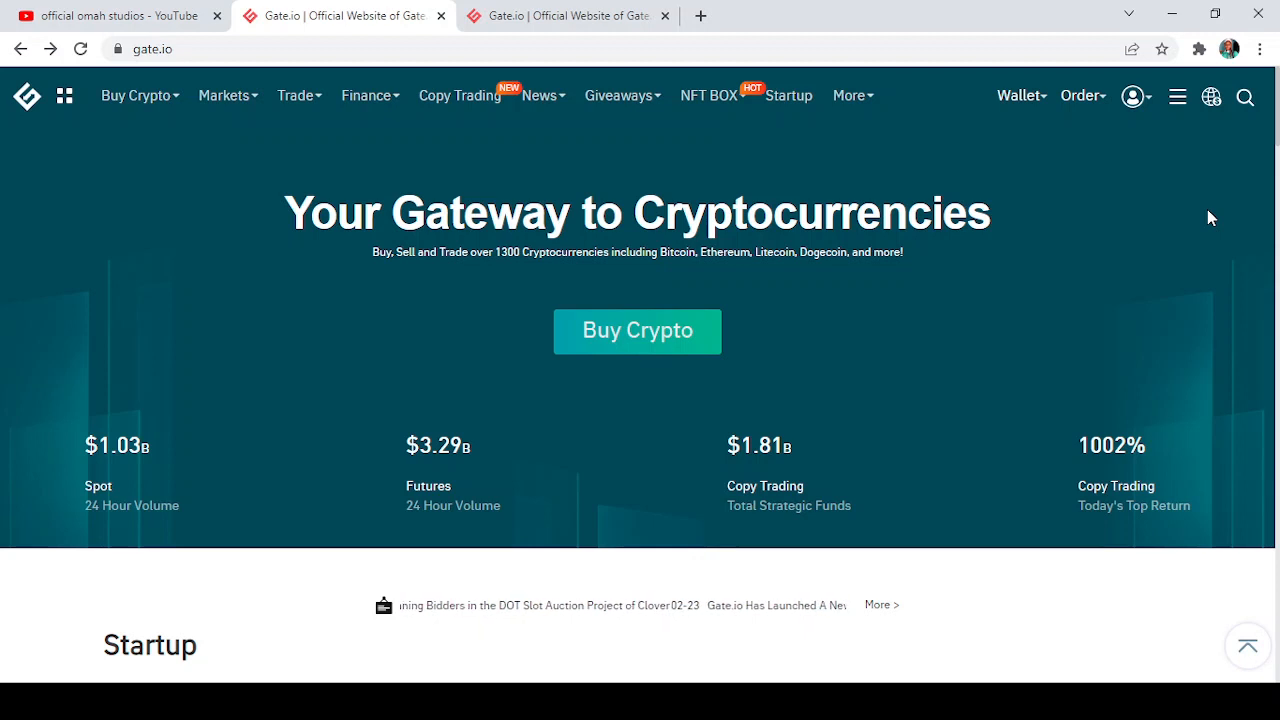
mouse_move(1010, 352)
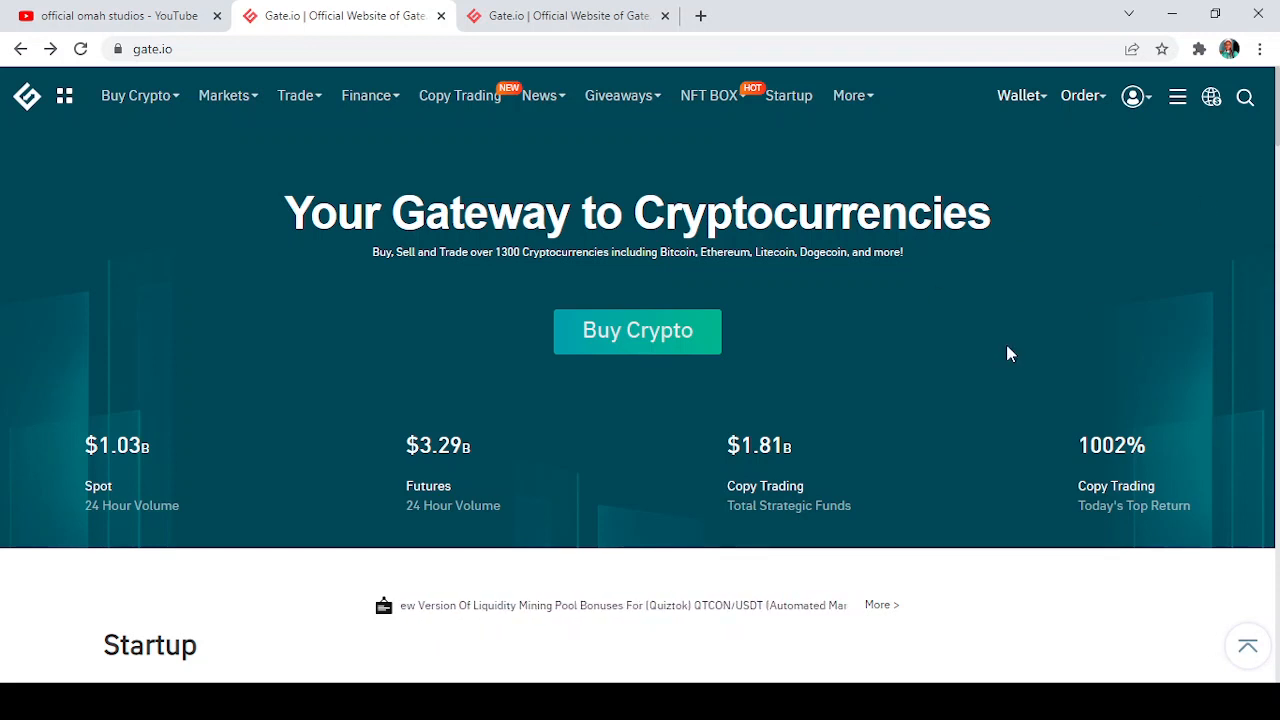
Step: Go to the Listing service under More to reach the New Coin Listing Request page
click(848, 96)
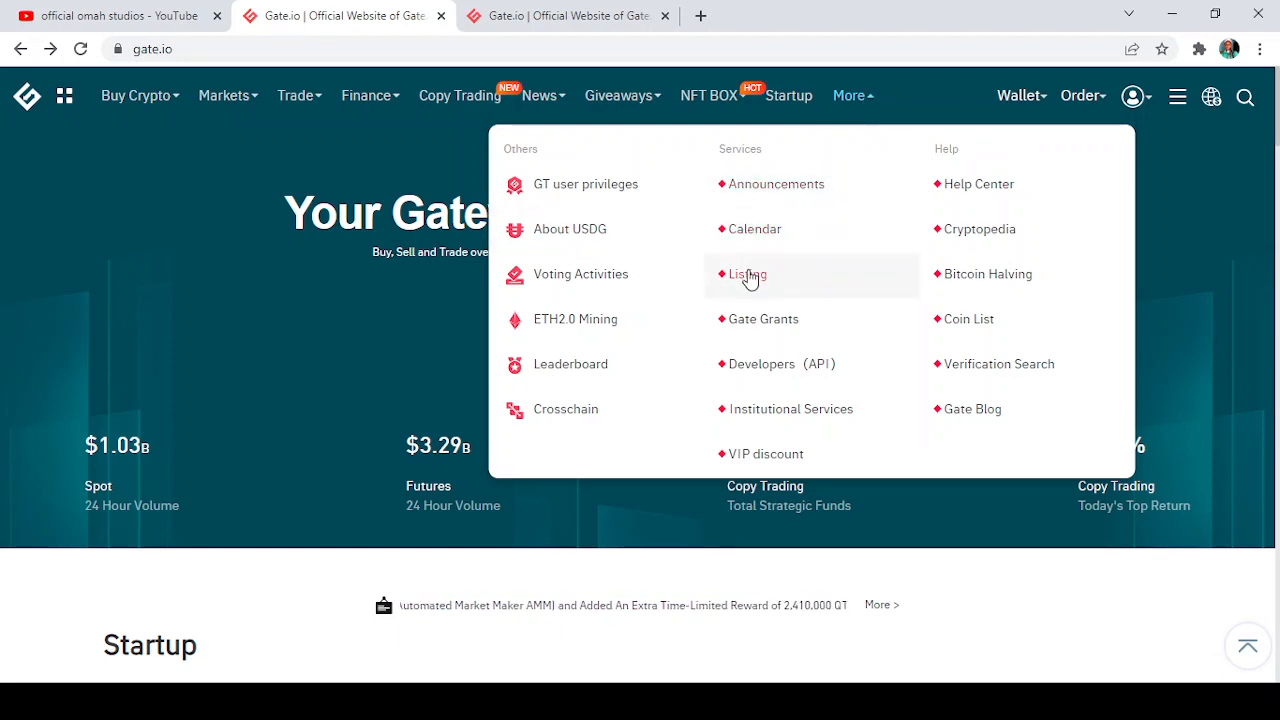
click(748, 274)
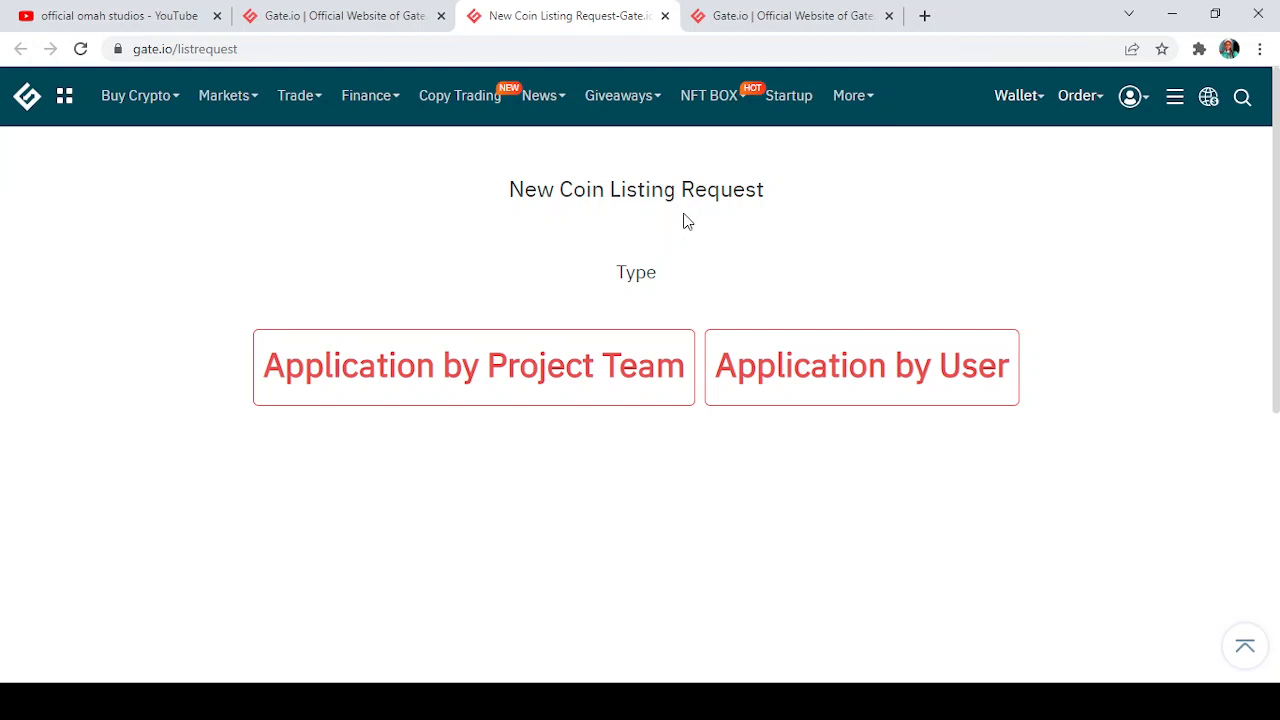
mouse_move(660, 220)
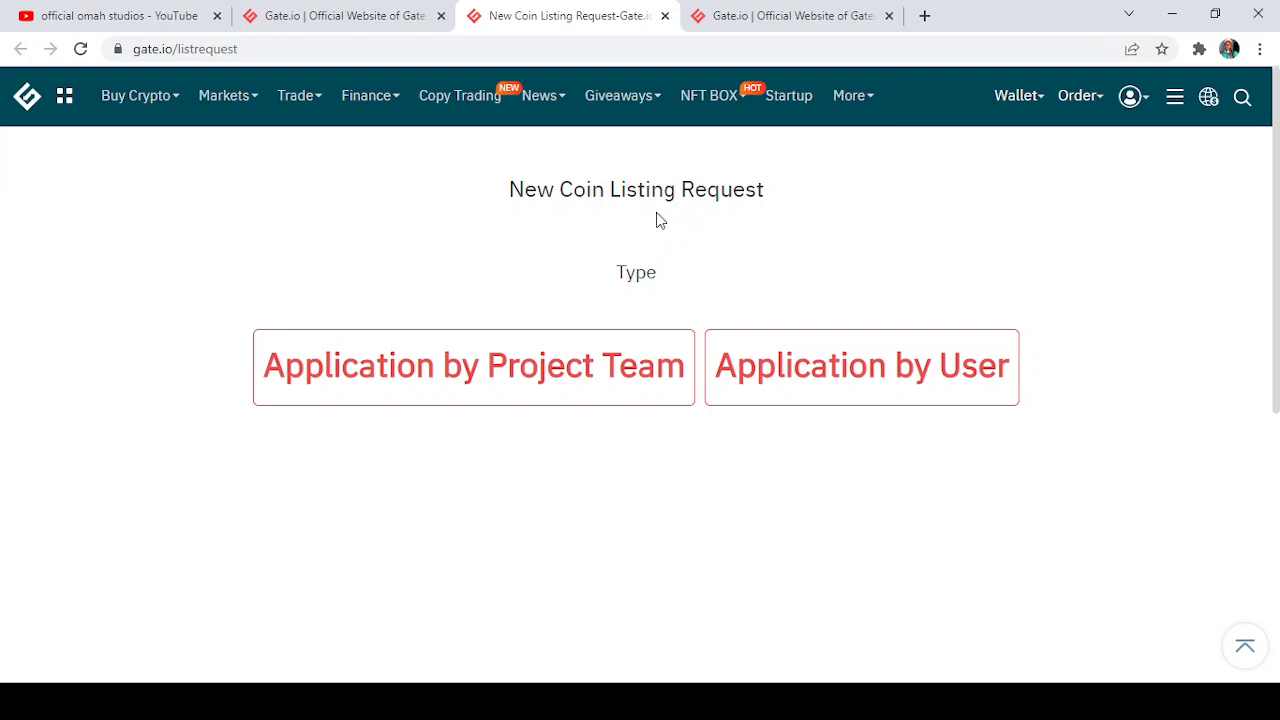
mouse_move(620, 384)
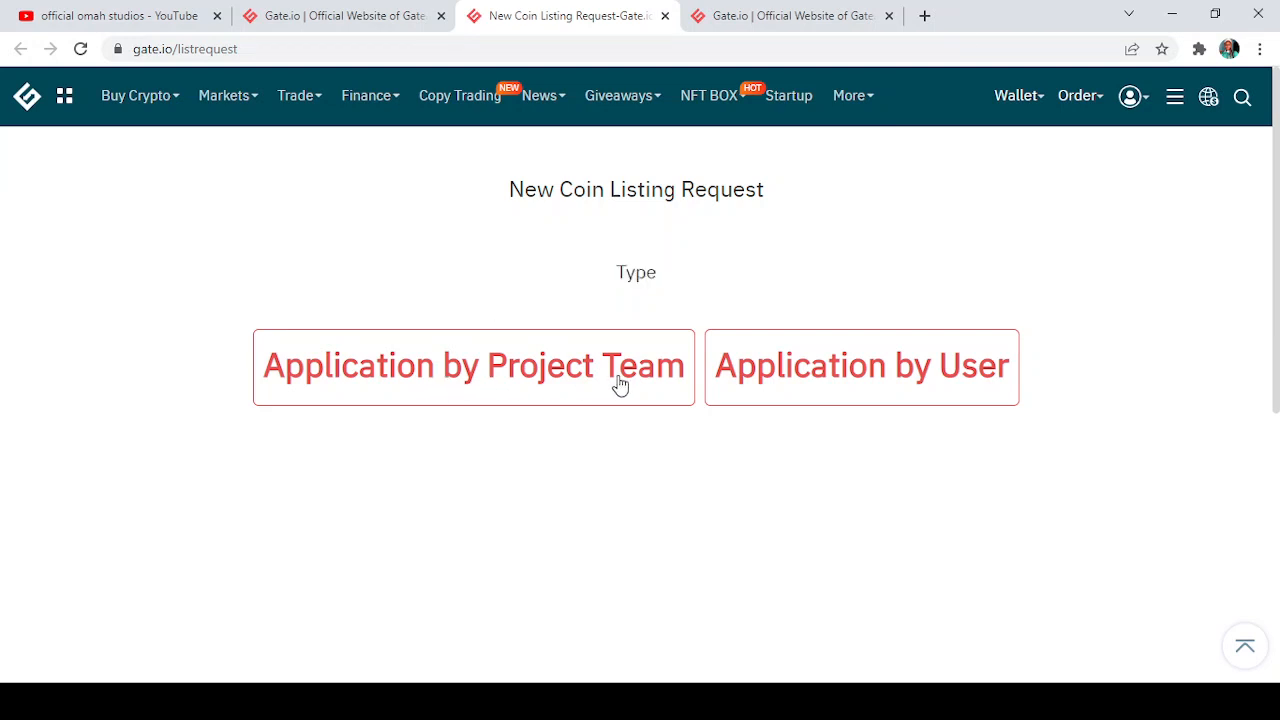
Step: Choose an application type to load the blank My info listing form
click(472, 364)
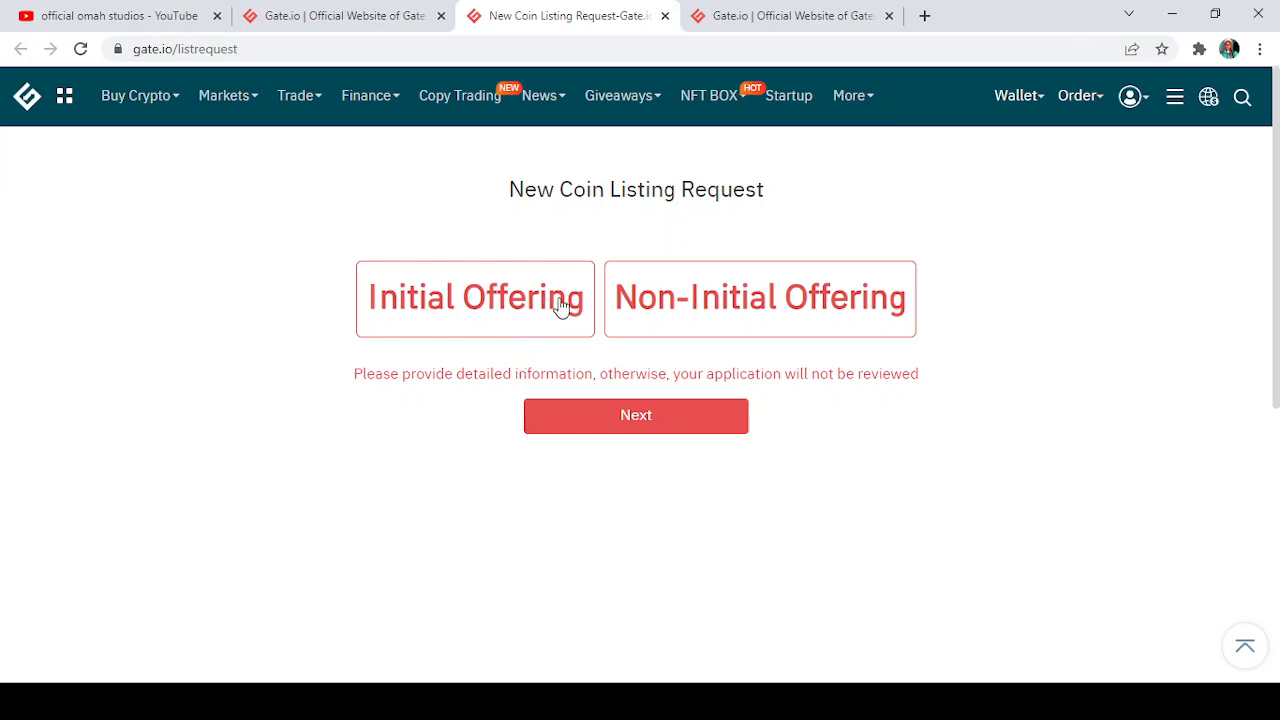
click(636, 414)
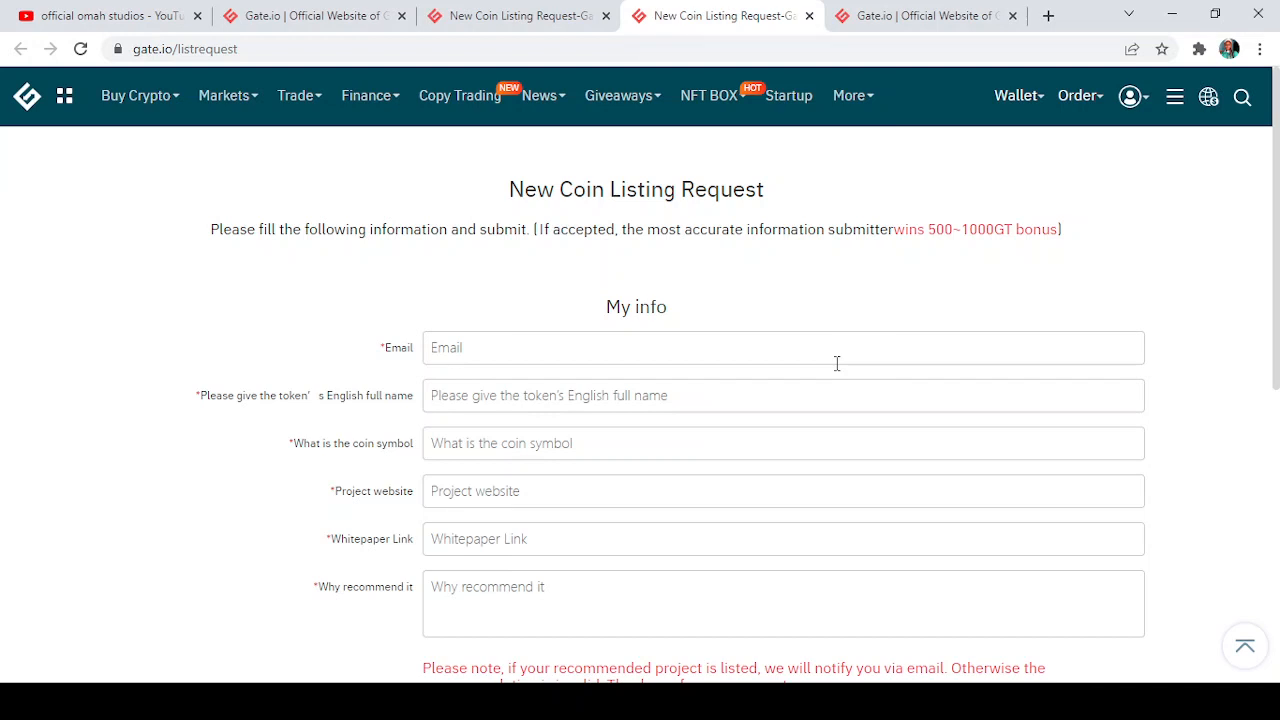
Step: Interact with the empty form so the Email field shows 'This field can not be empty'
scroll(down, 3)
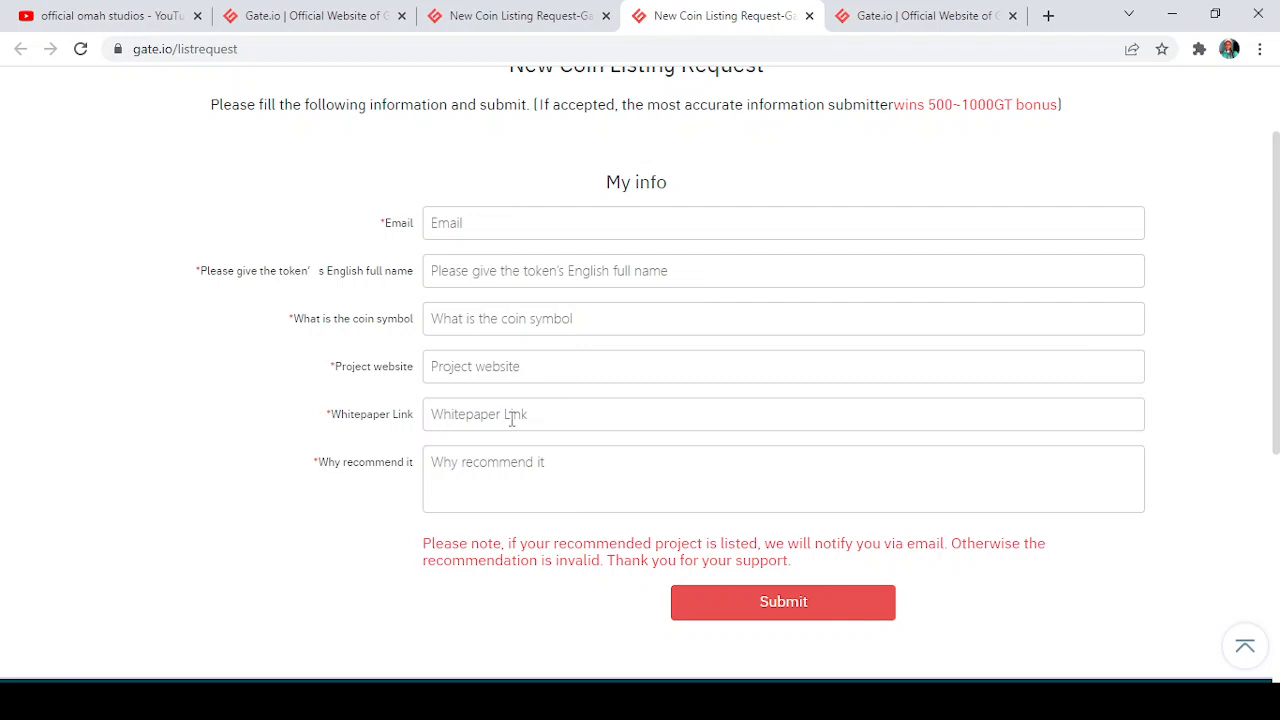
click(784, 602)
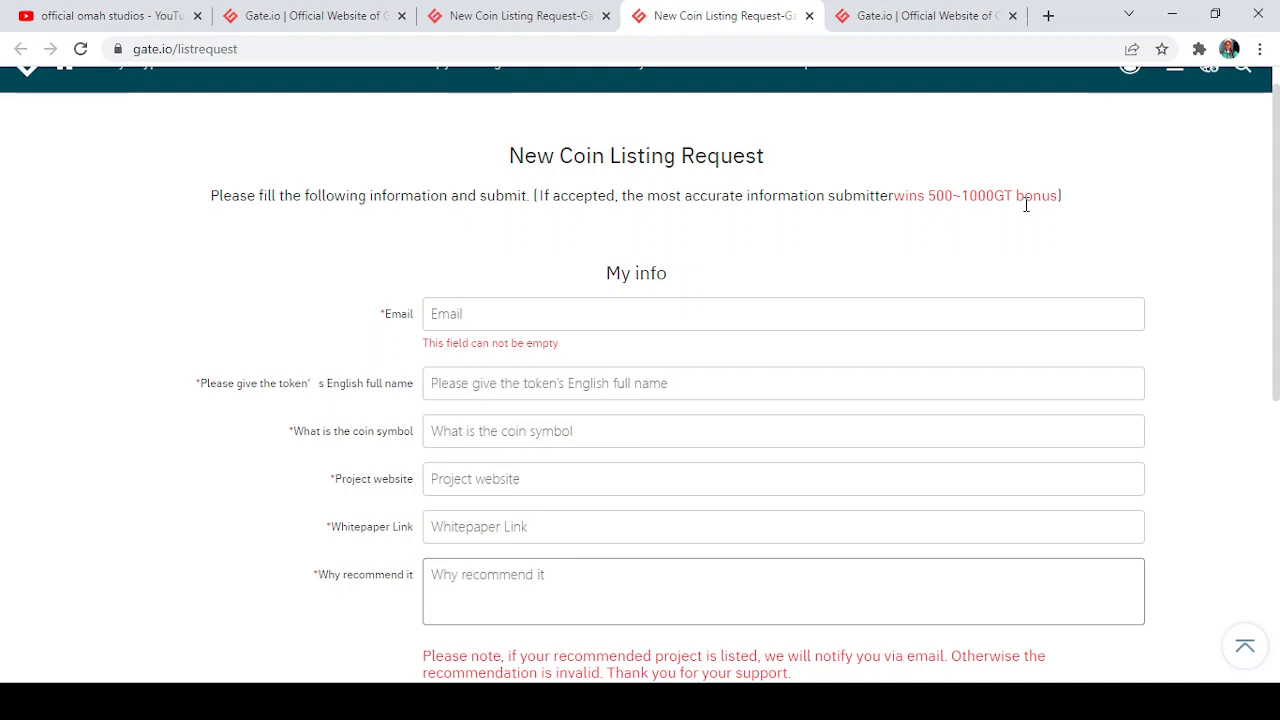
scroll(down, 3)
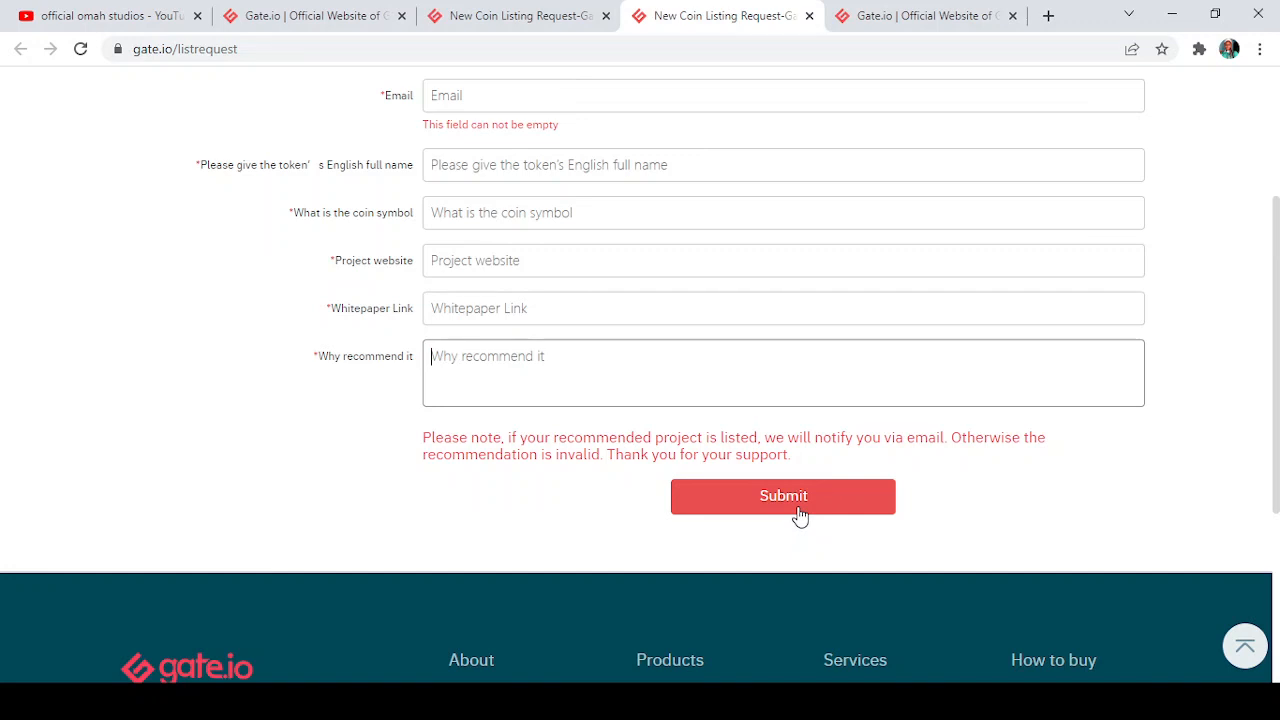